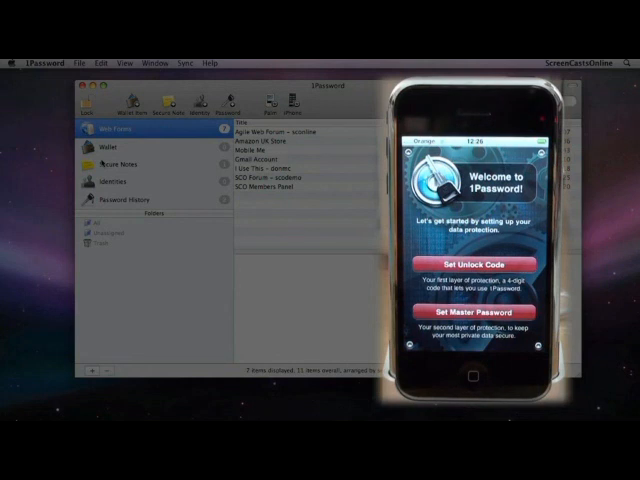
Start protecting the iPhone's data from the 1Password welcome screen
left_click(470, 264)
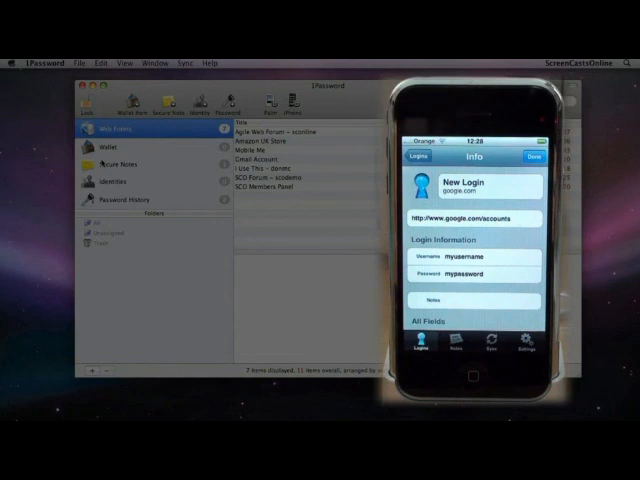
Review the new Google login's URL, username and password fields on the iPhone
scroll("down", 3)
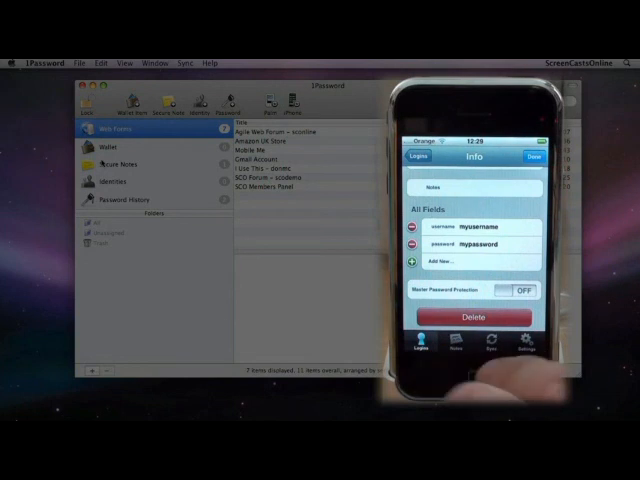
Adjust the new Google login's Mobile Password Protection switch
left_click(492, 348)
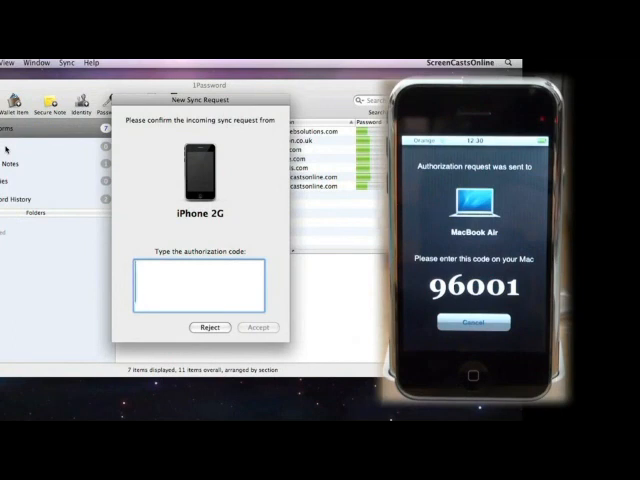
Enter authorization code 9600 from the iPhone and accept its sync request on the Mac
type("96001")
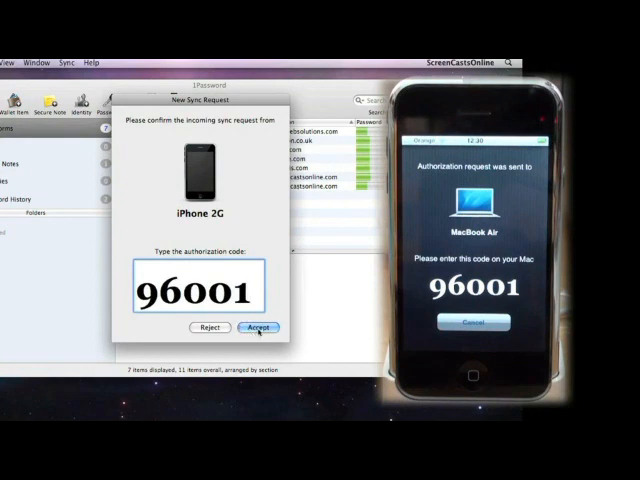
left_click(258, 328)
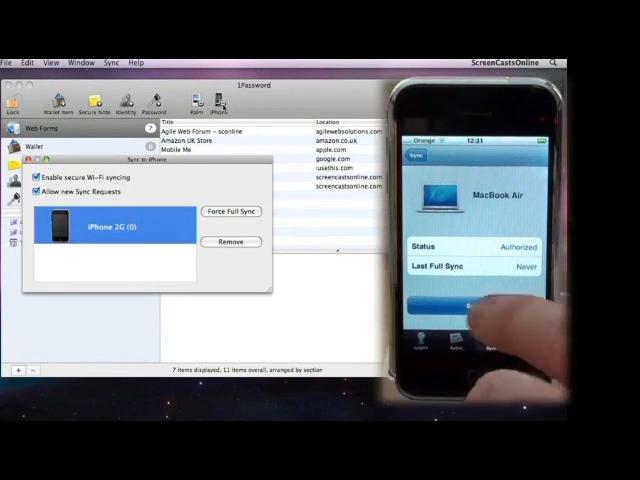
View the MacBook Air entry on the iPhone to confirm its Authorized status
left_click(470, 310)
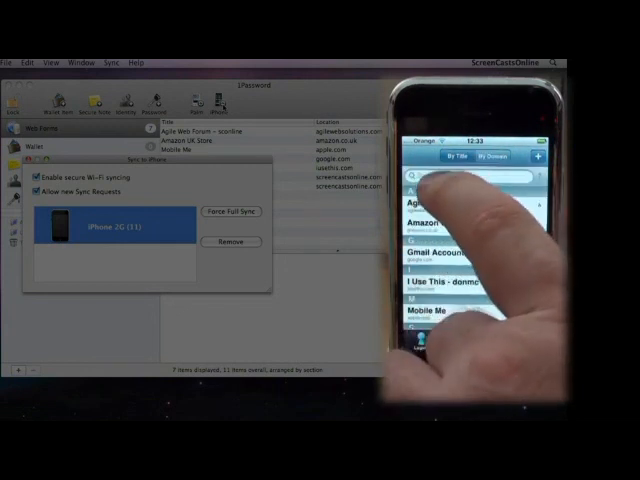
Search the logins for "gm" and dismiss the keyboard to see the matches
left_click(476, 176)
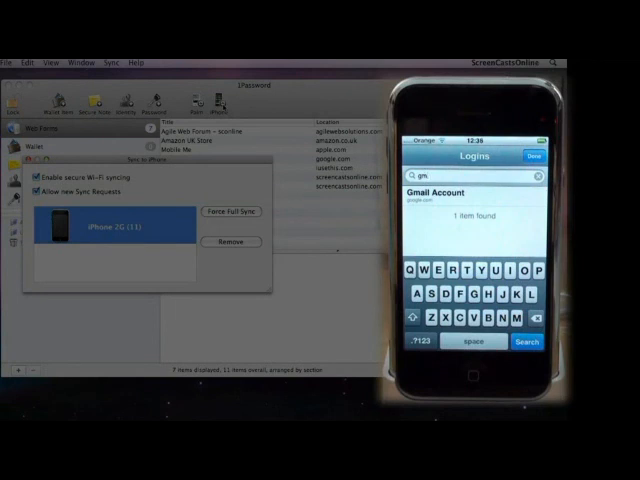
left_click(444, 192)
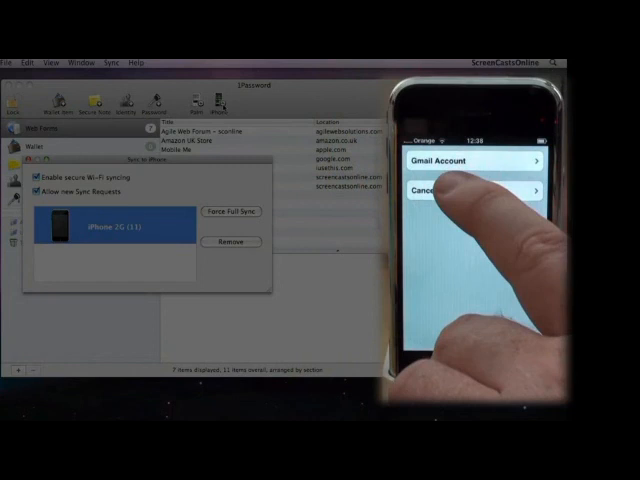
Open the Gmail Account login from the filtered results
left_click(472, 160)
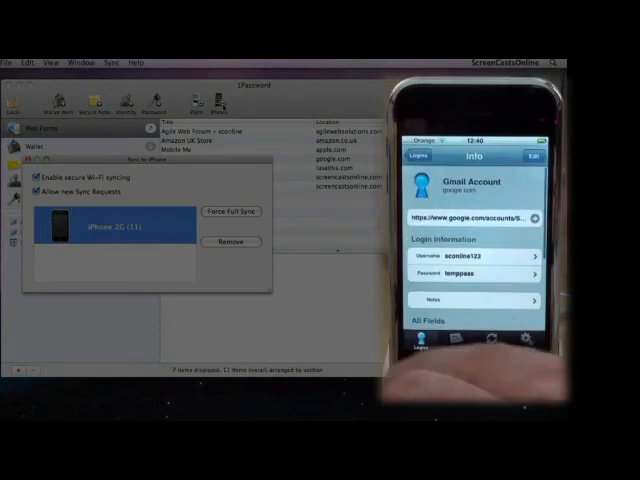
Load the Gmail login page inside 1Password from the entry's web address
left_click(528, 340)
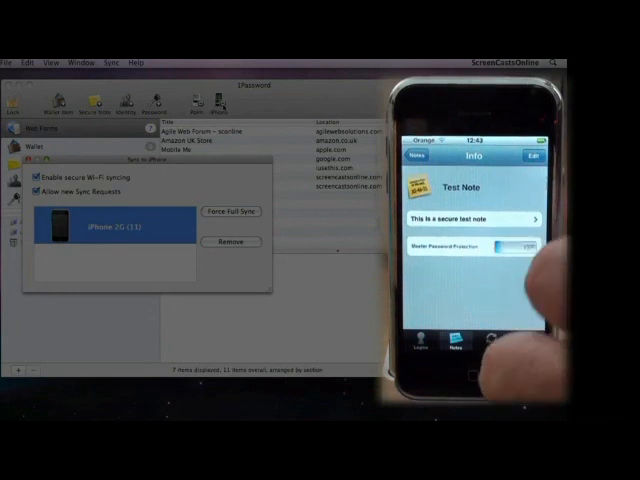
Switch the Test Note's mobile password protection to OFF
left_click(528, 244)
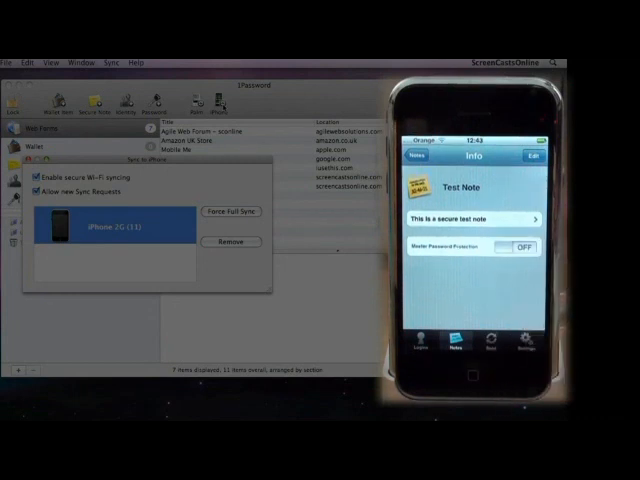